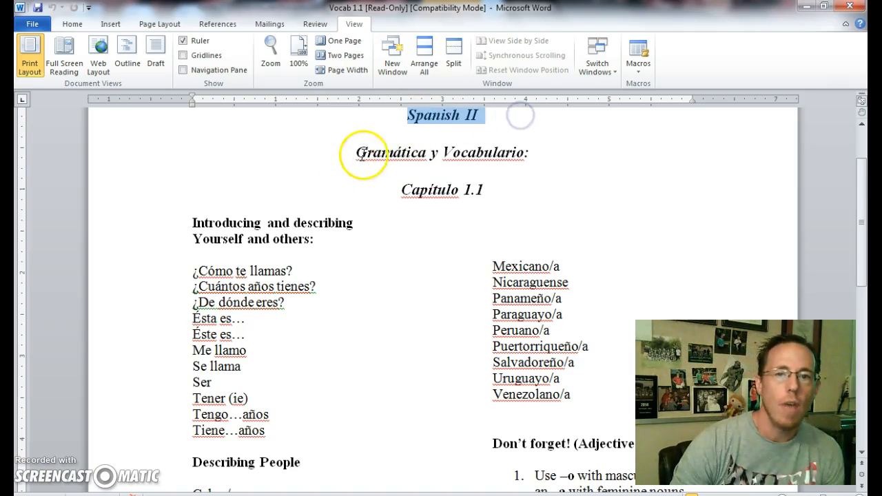
mouse_move(451, 151)
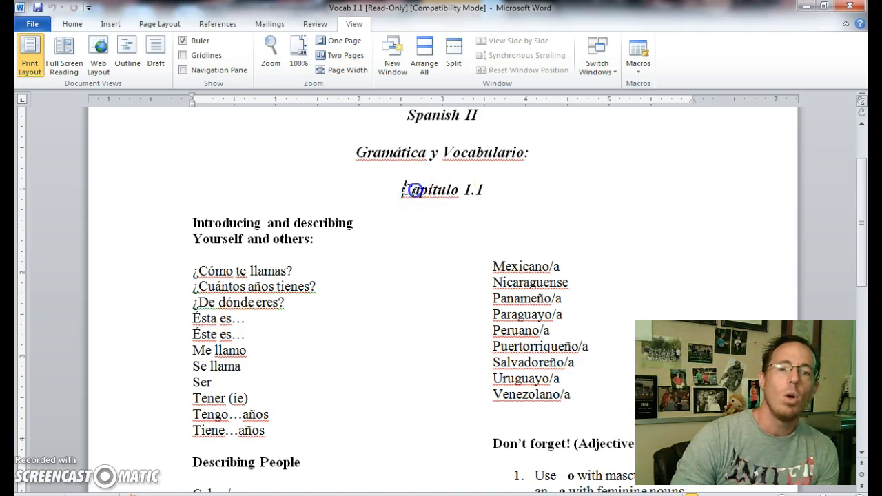
double_click(441, 190)
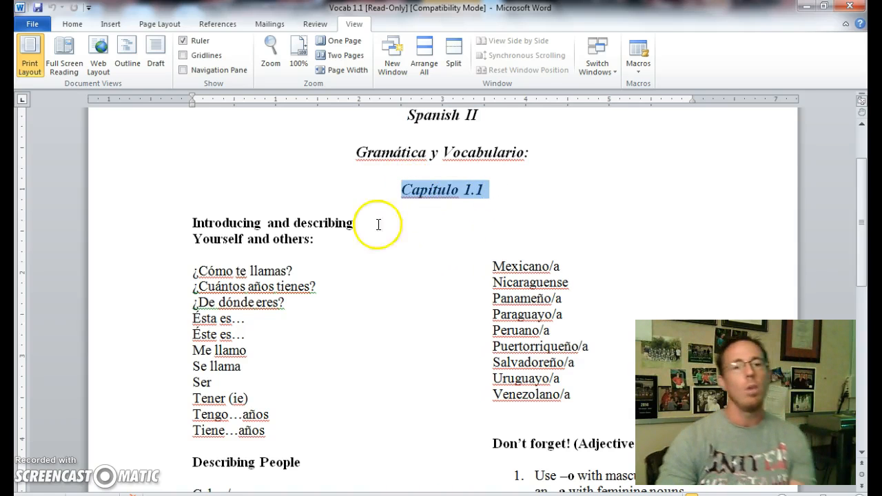
mouse_move(346, 215)
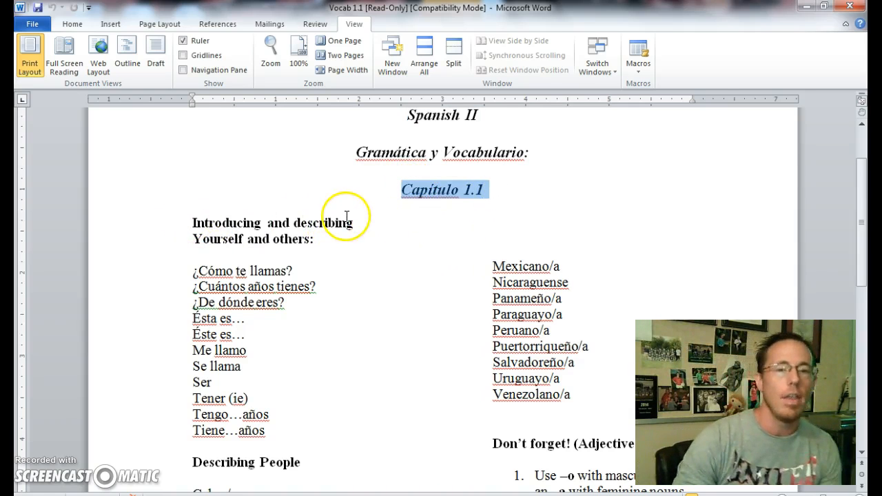
mouse_move(272, 280)
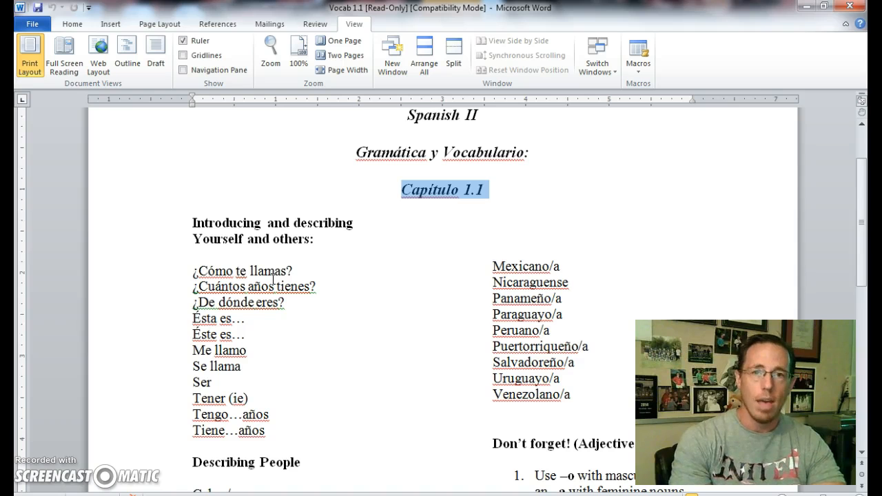
mouse_move(231, 257)
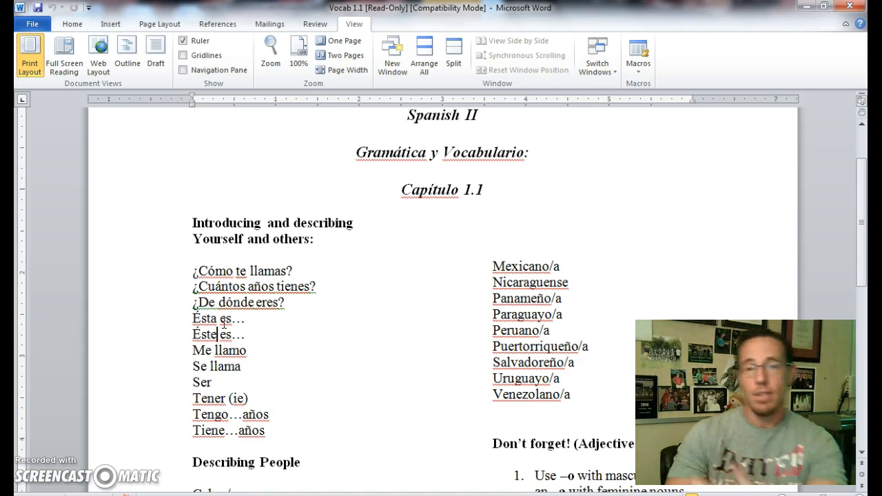
double_click(205, 334)
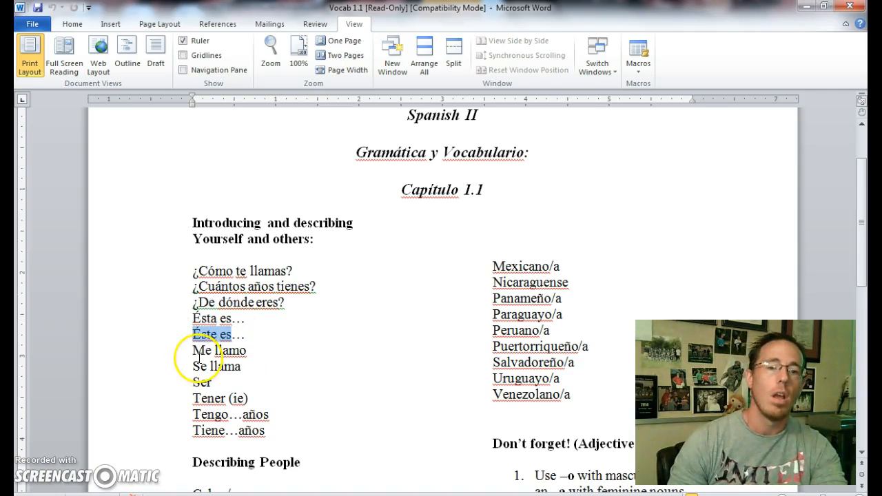
double_click(219, 350)
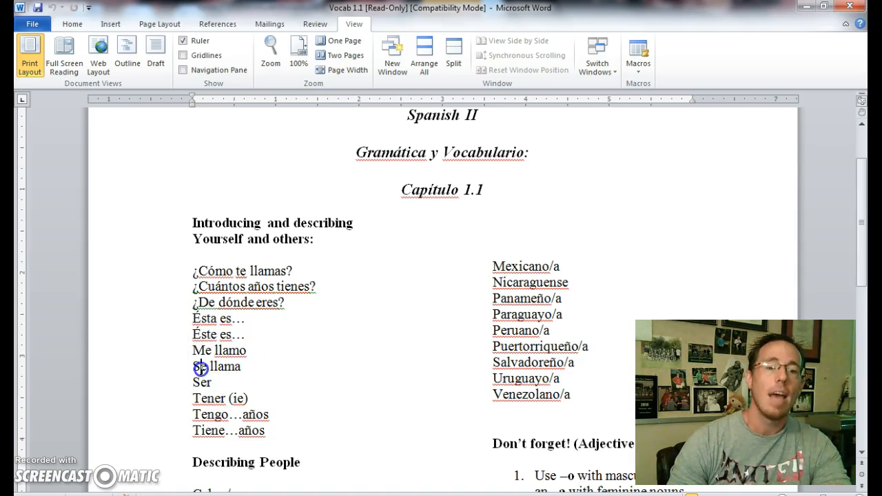
double_click(217, 366)
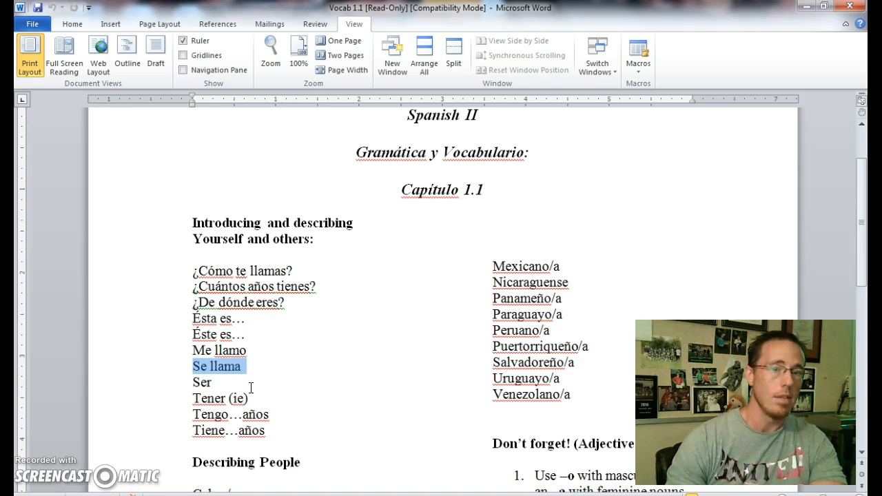
click(216, 367)
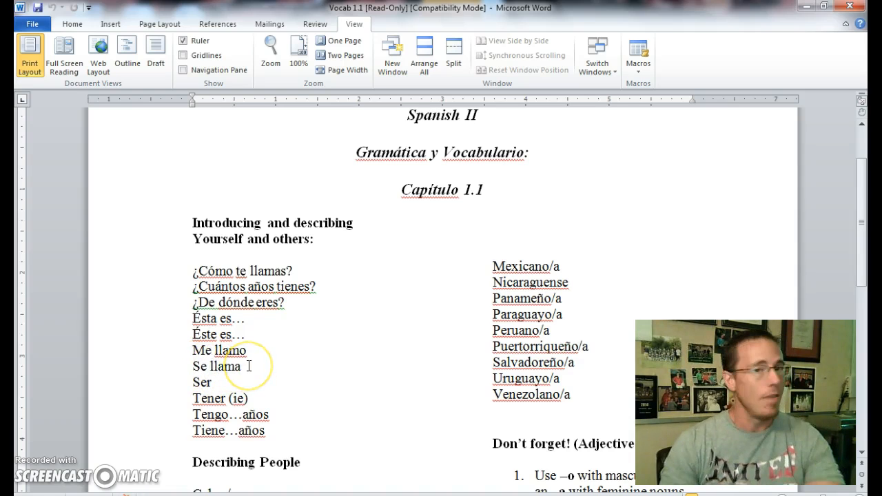
mouse_move(207, 390)
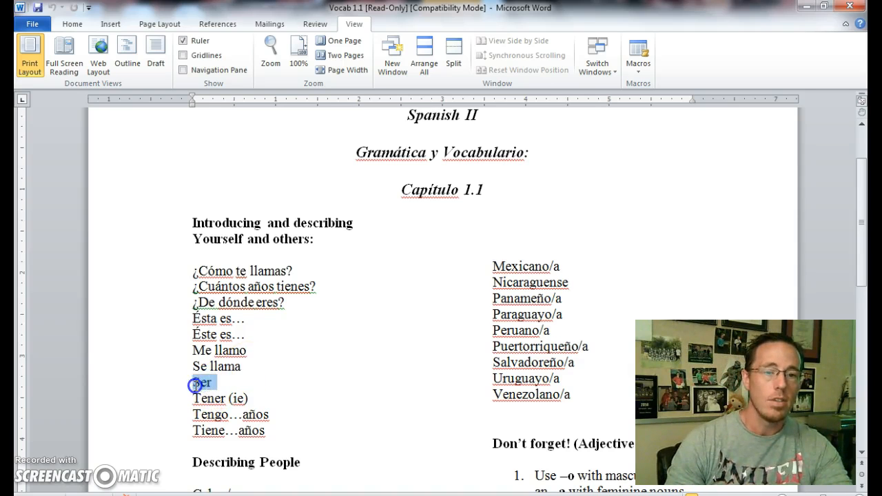
double_click(202, 383)
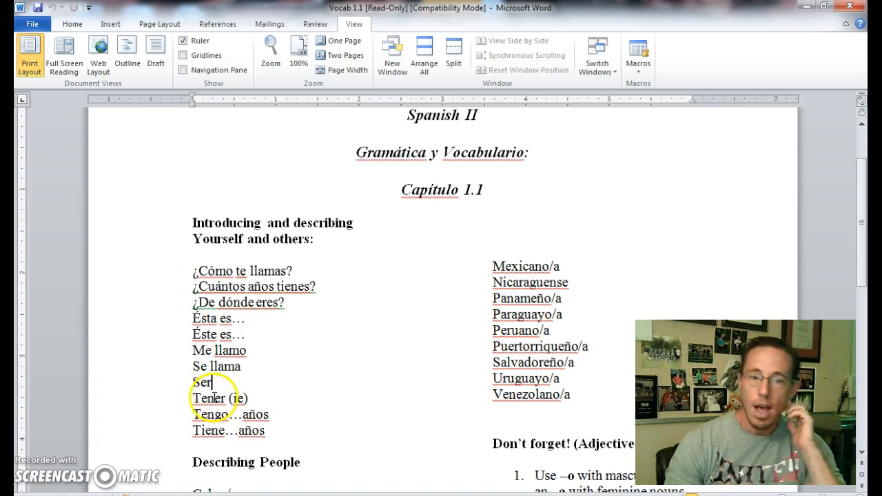
double_click(207, 399)
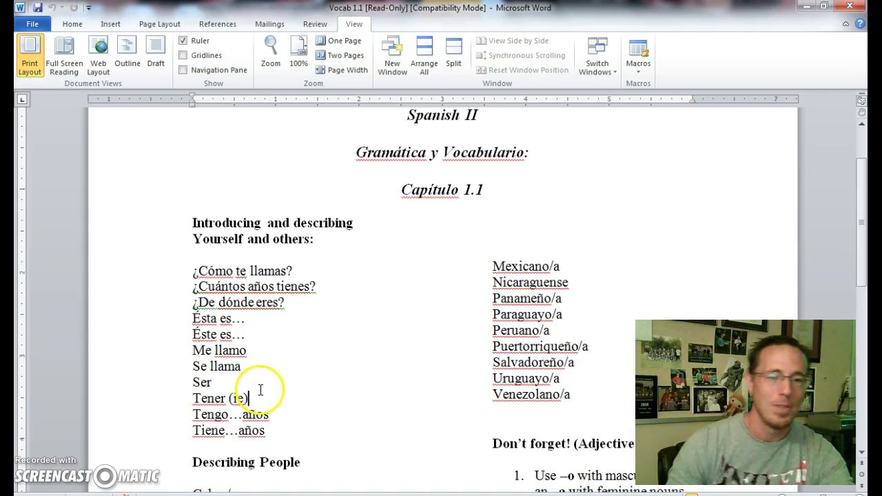
scroll(down, 3)
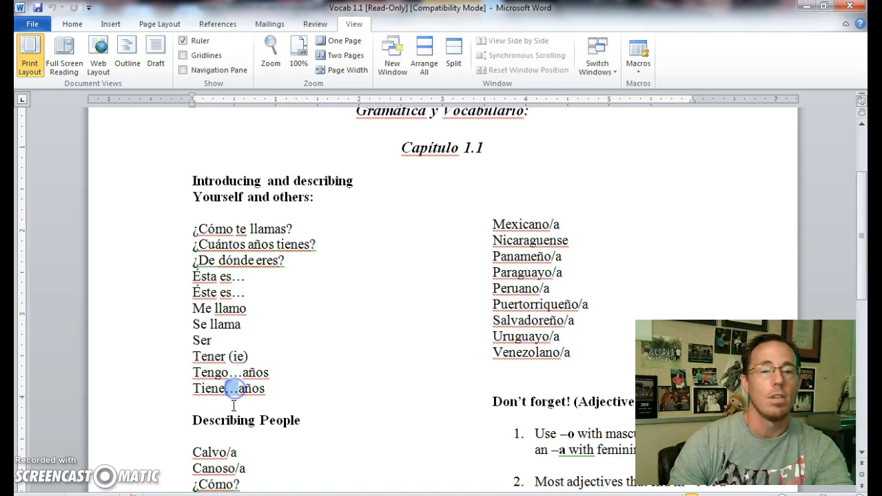
double_click(227, 389)
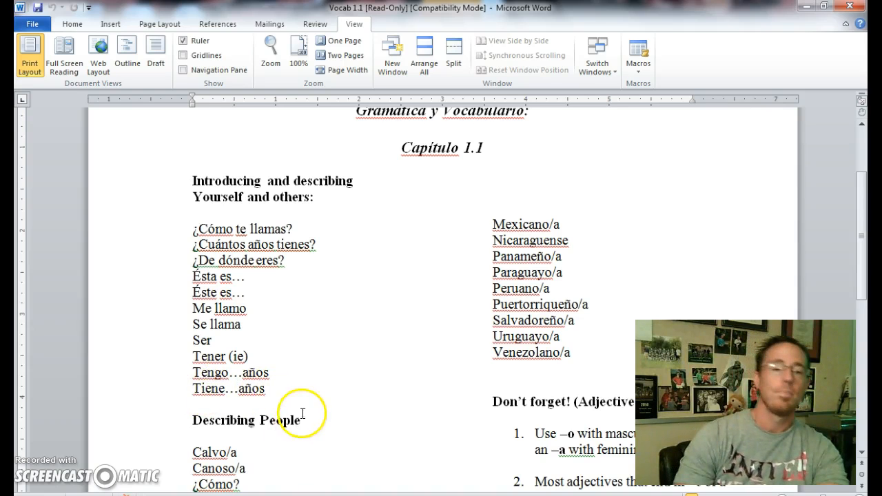
scroll(down, 3)
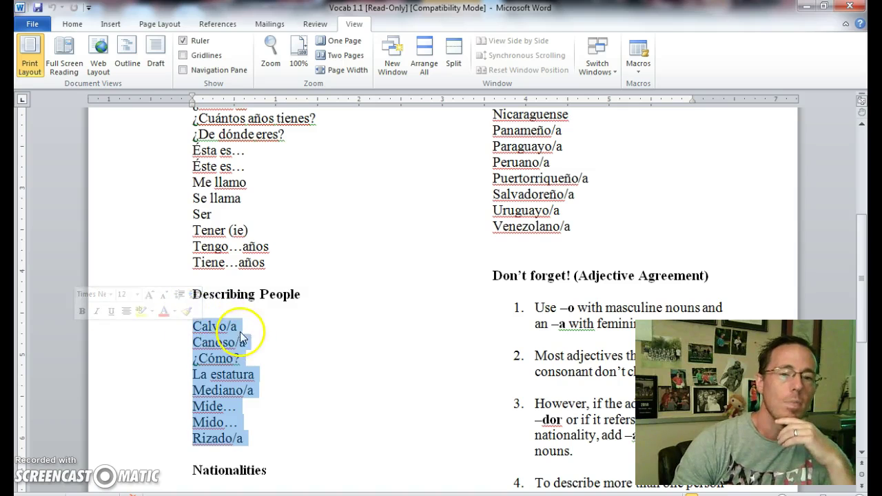
click(242, 326)
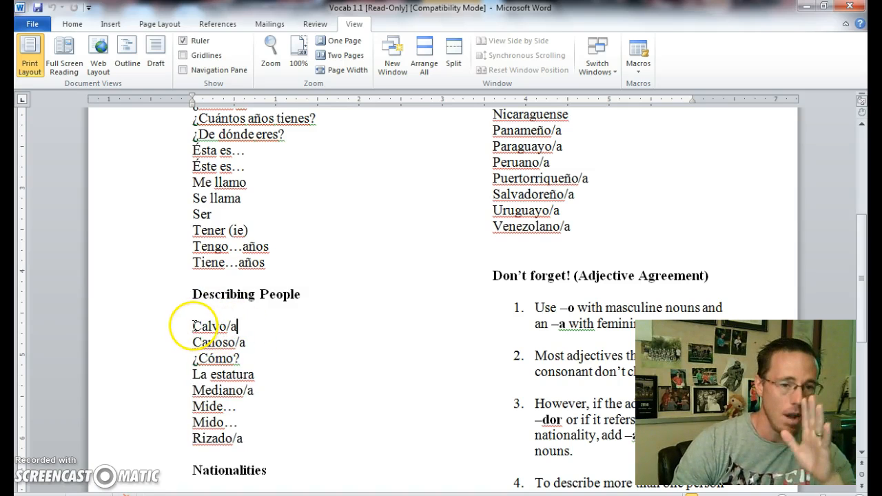
double_click(207, 326)
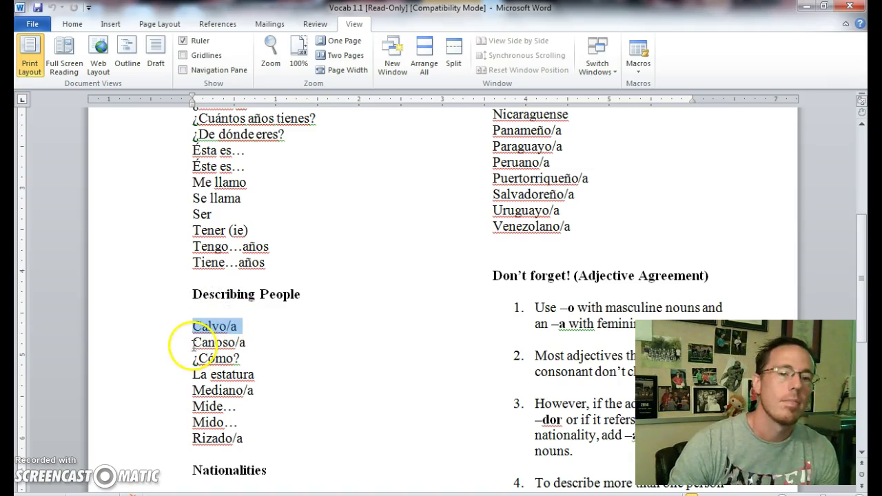
double_click(219, 342)
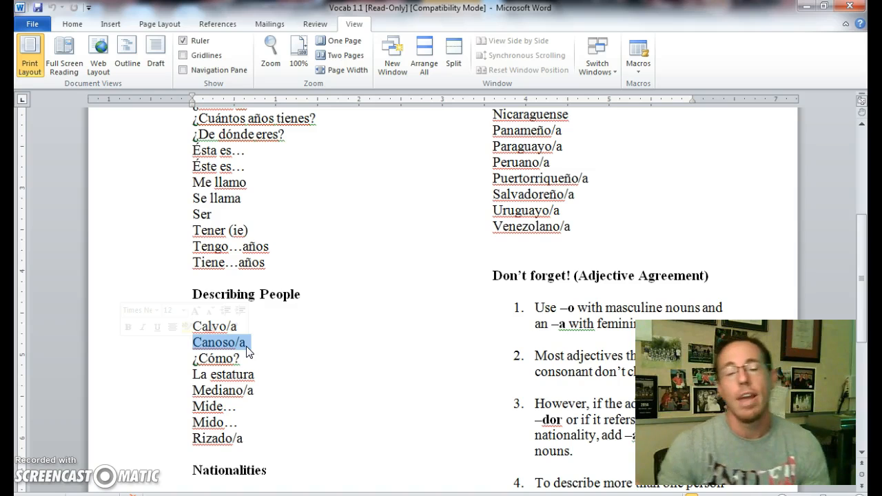
click(244, 342)
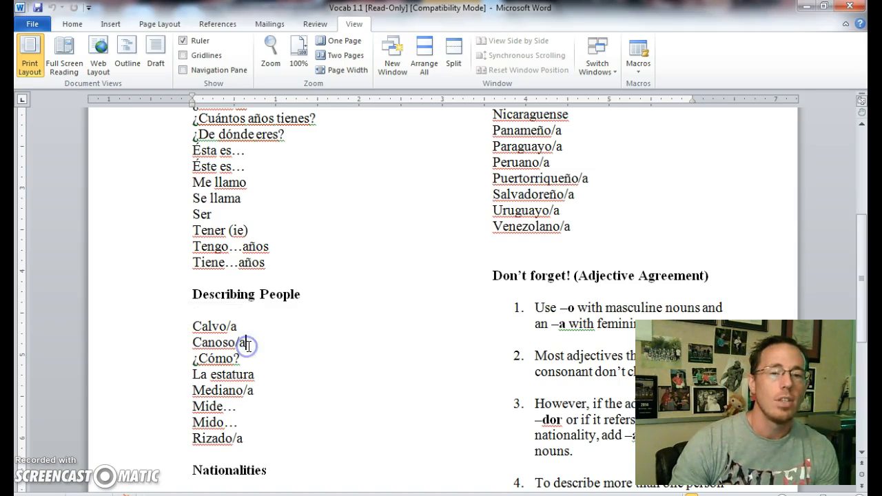
double_click(214, 343)
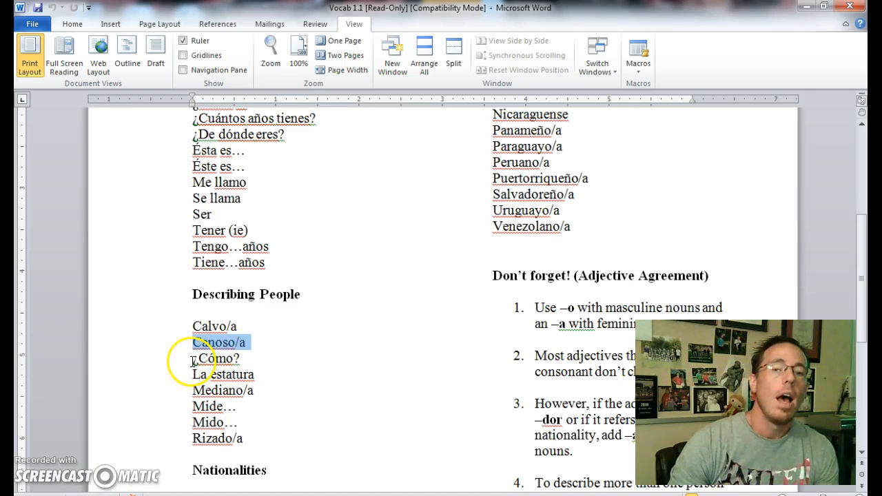
double_click(217, 358)
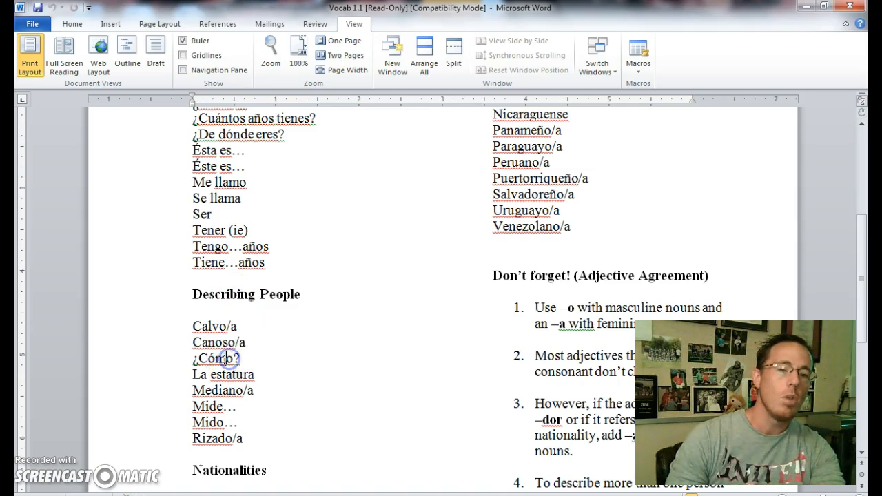
double_click(218, 358)
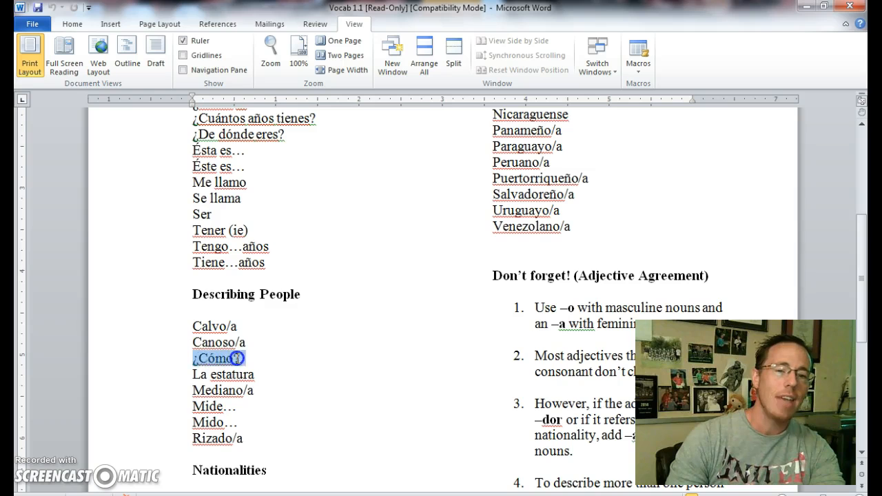
mouse_move(243, 371)
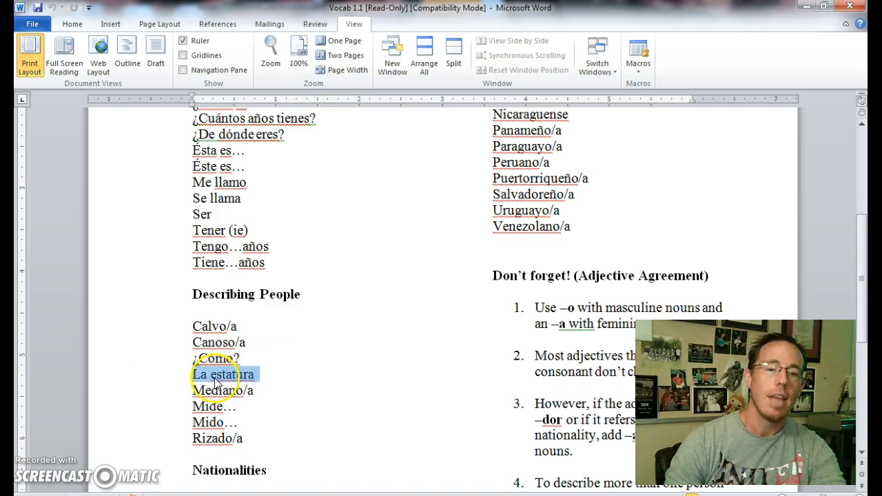
double_click(234, 374)
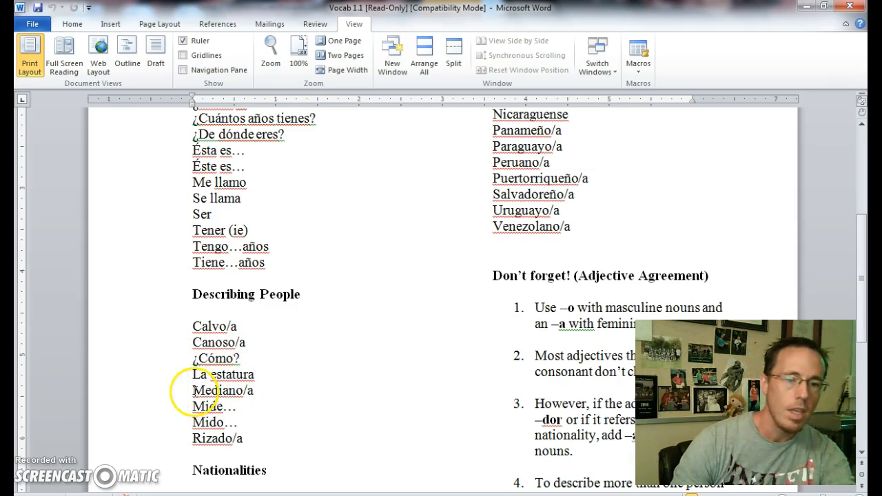
double_click(220, 390)
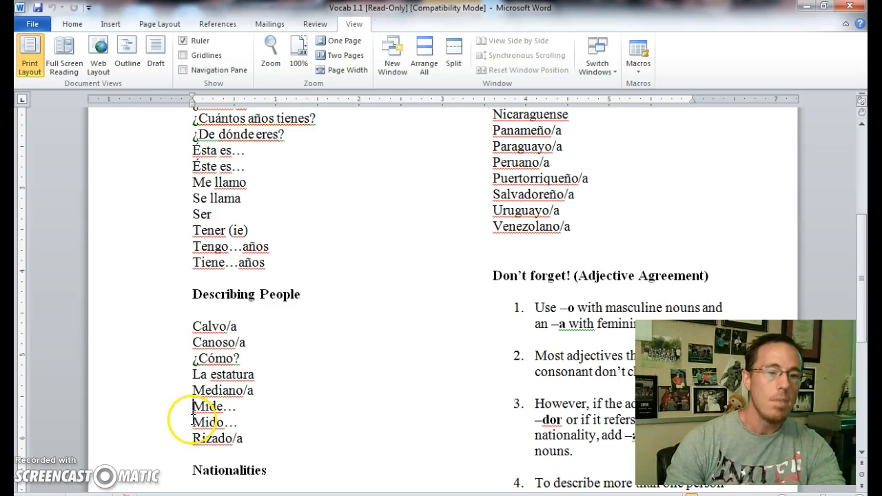
double_click(215, 422)
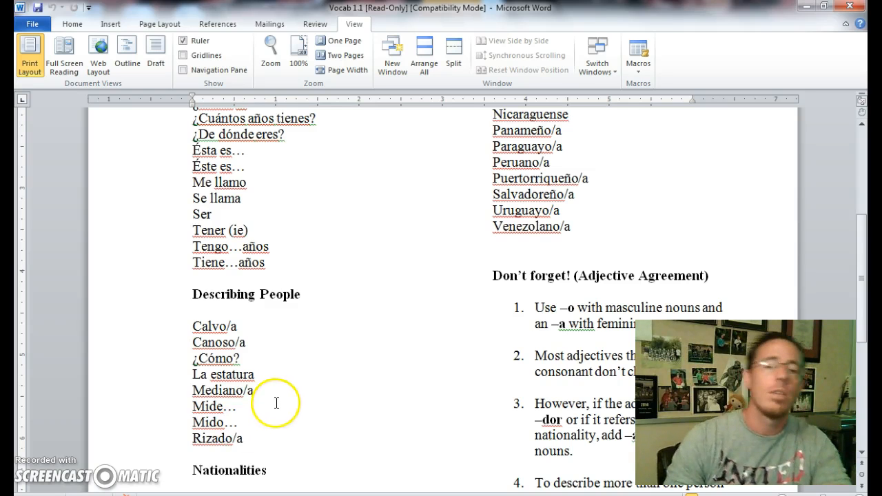
scroll(down, 3)
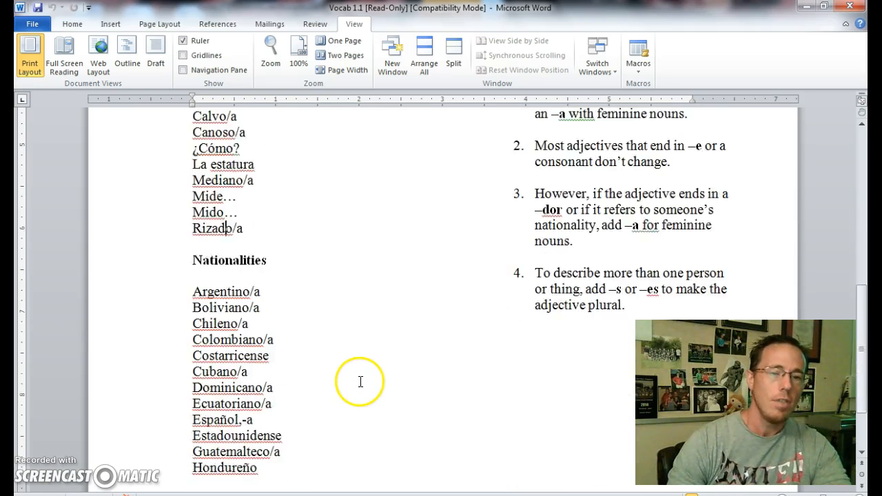
scroll(down, 3)
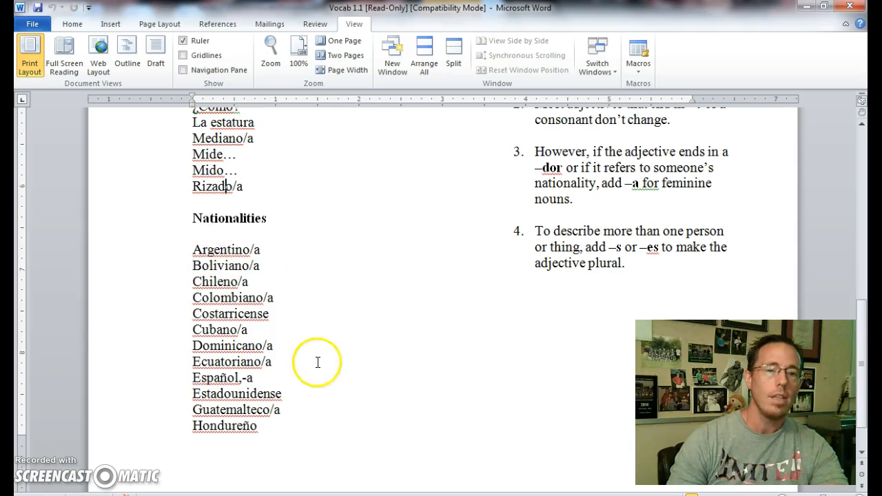
scroll(up, 3)
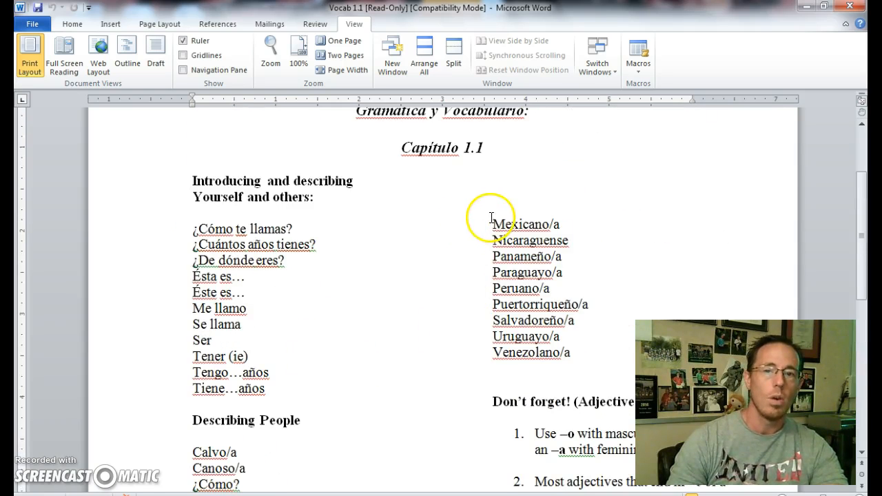
scroll(down, 3)
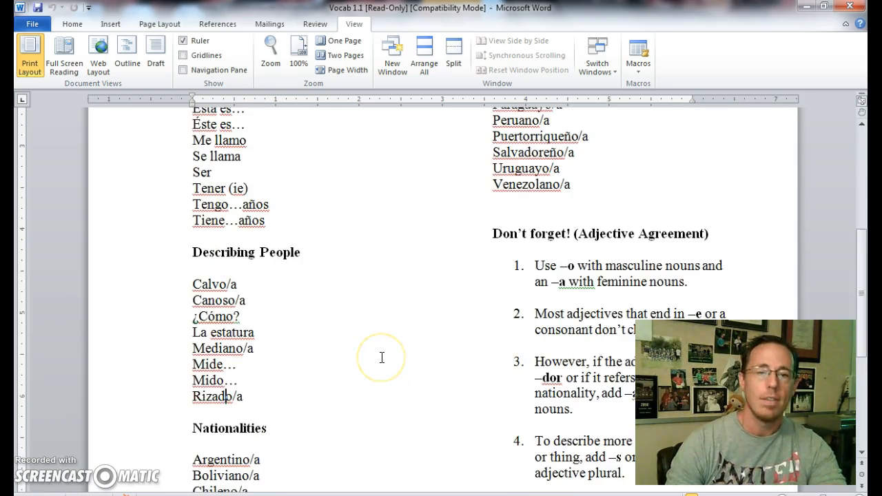
scroll(down, 3)
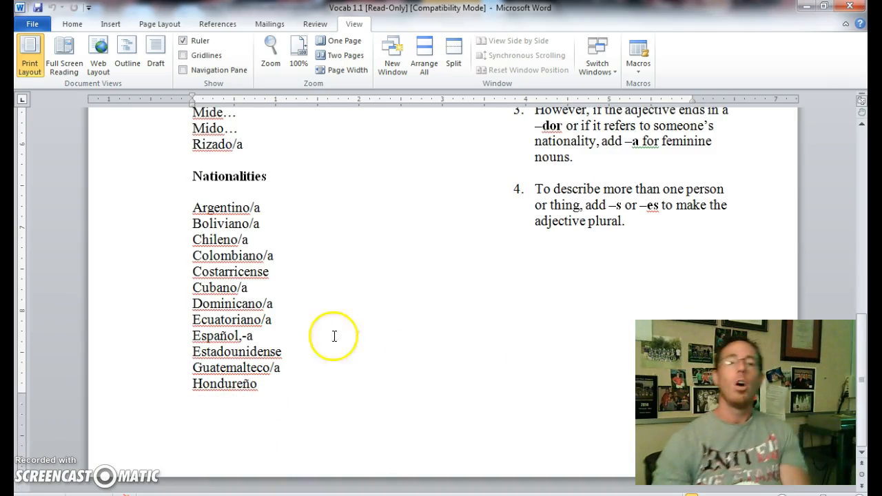
mouse_move(274, 204)
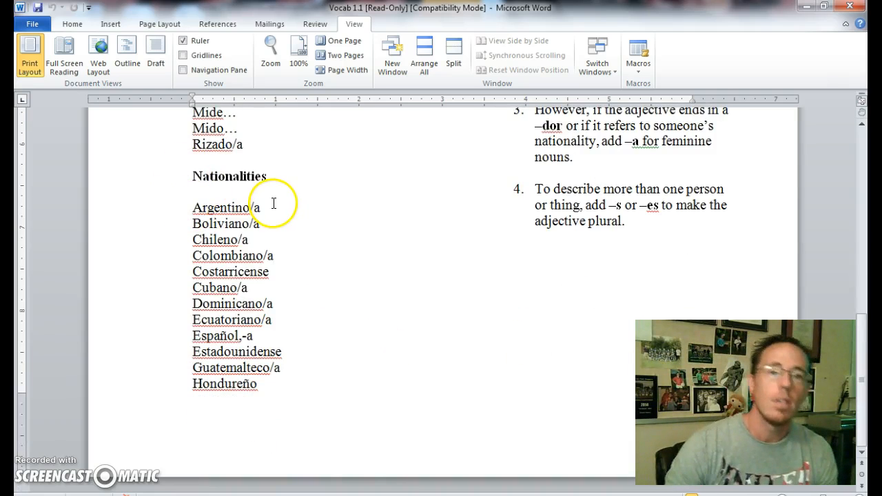
mouse_move(204, 225)
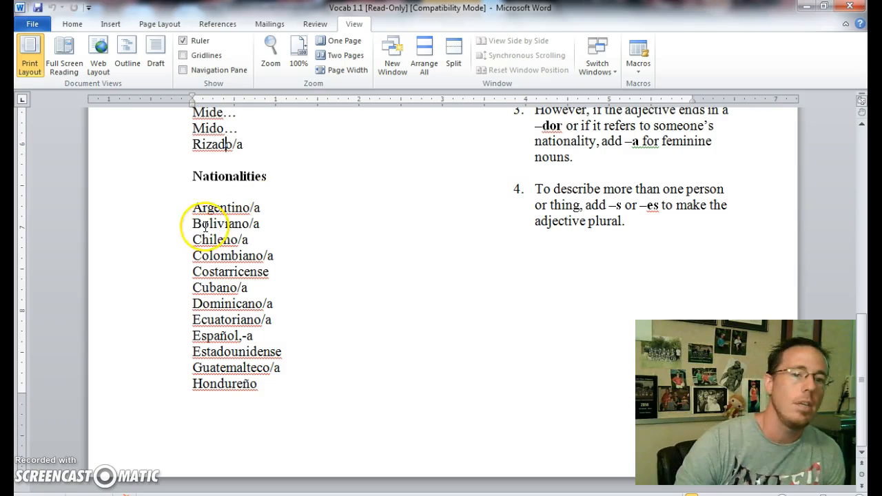
double_click(220, 223)
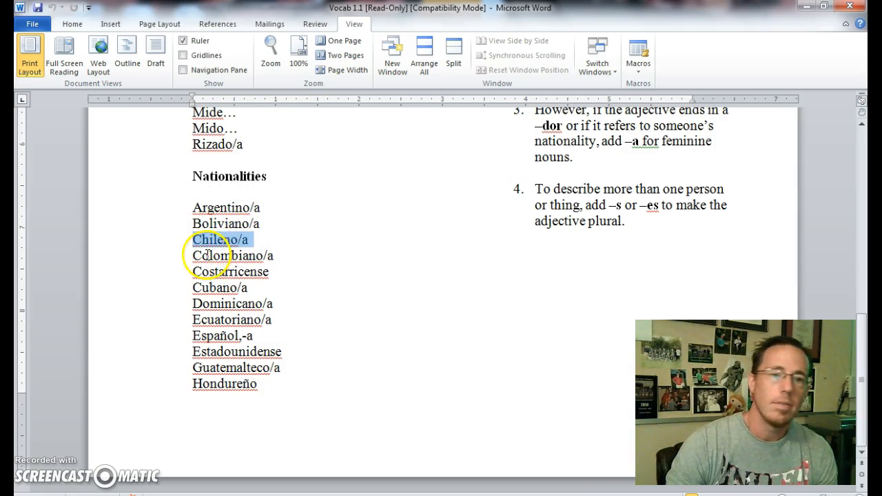
double_click(234, 256)
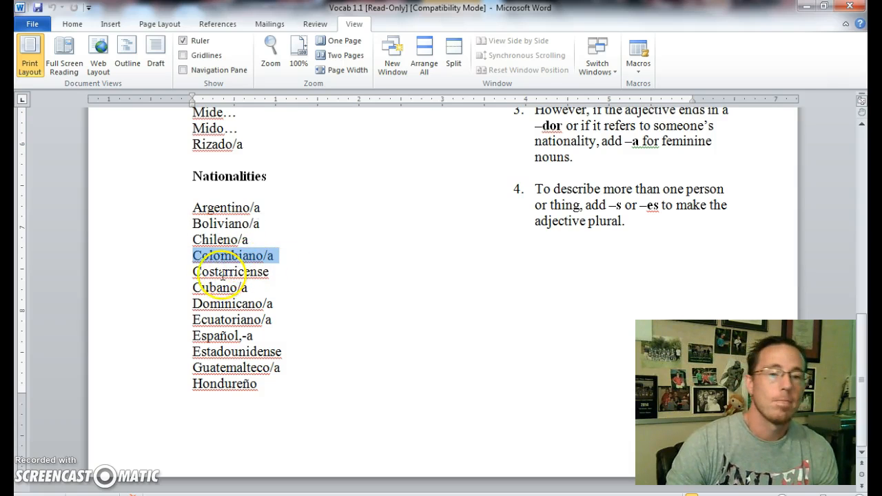
double_click(231, 272)
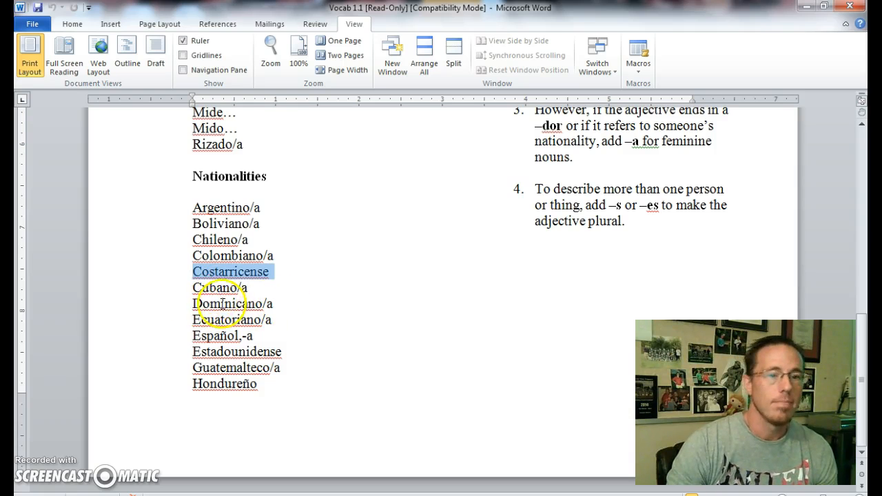
mouse_move(255, 321)
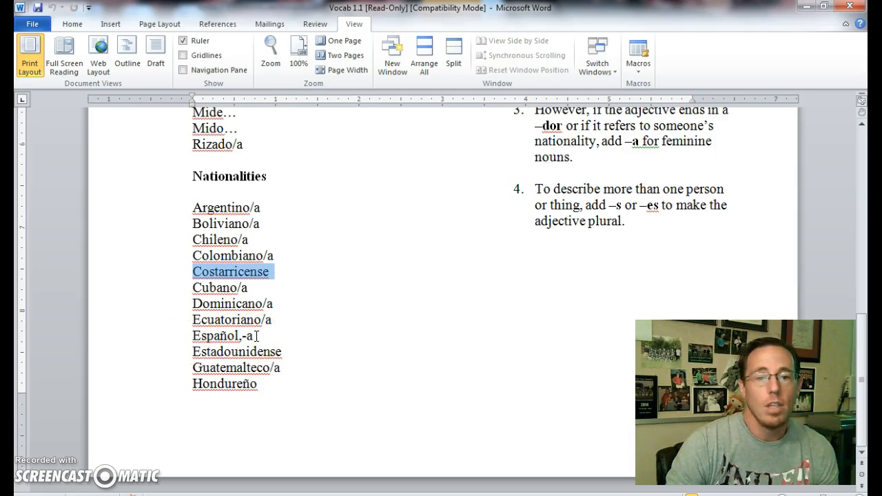
mouse_move(175, 354)
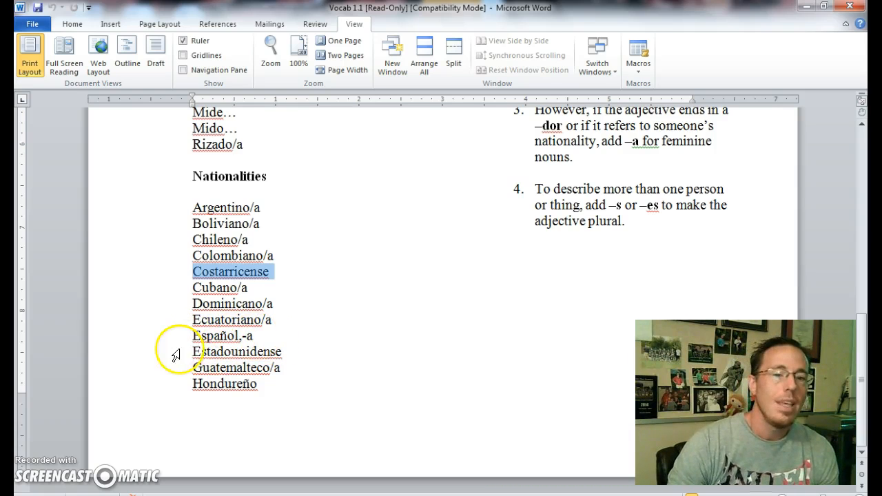
mouse_move(259, 349)
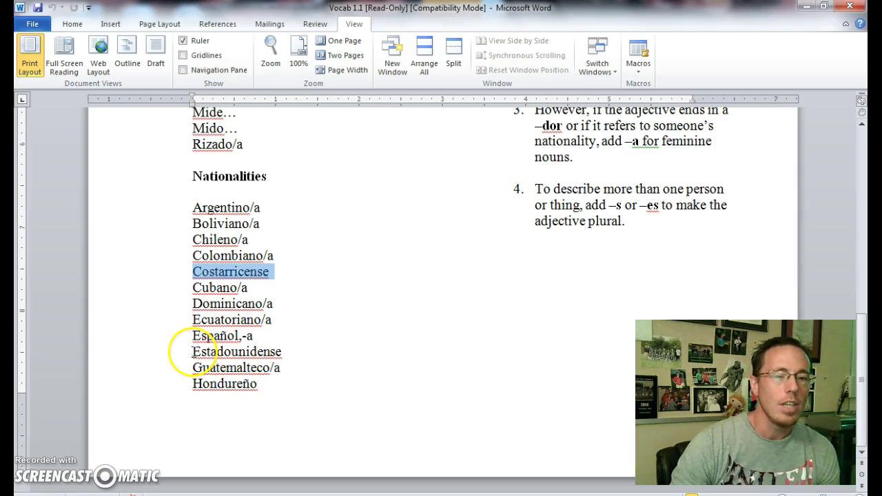
double_click(235, 352)
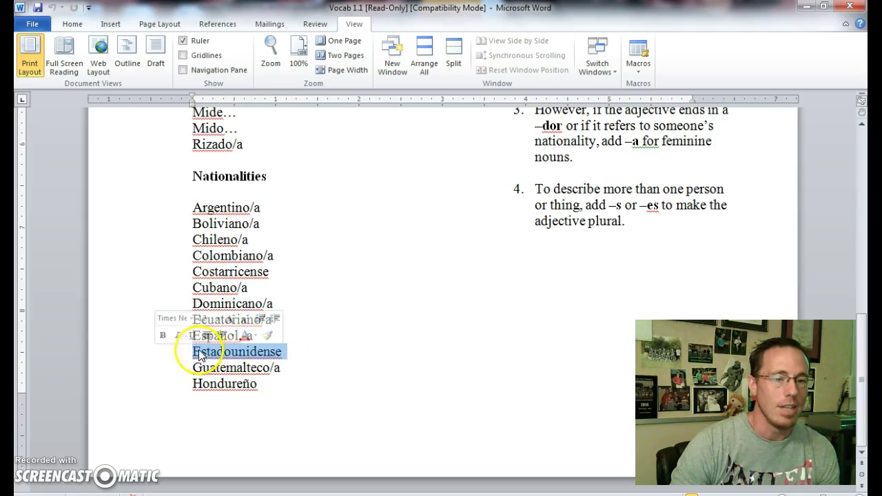
mouse_move(293, 276)
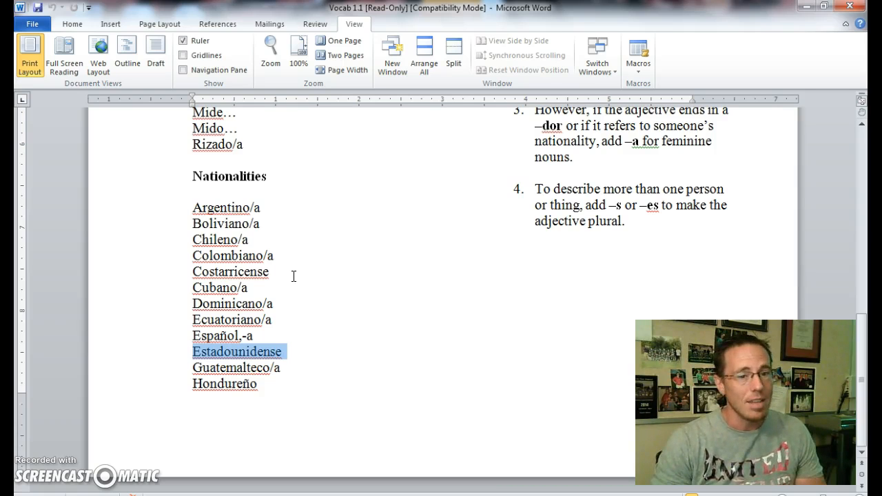
mouse_move(320, 260)
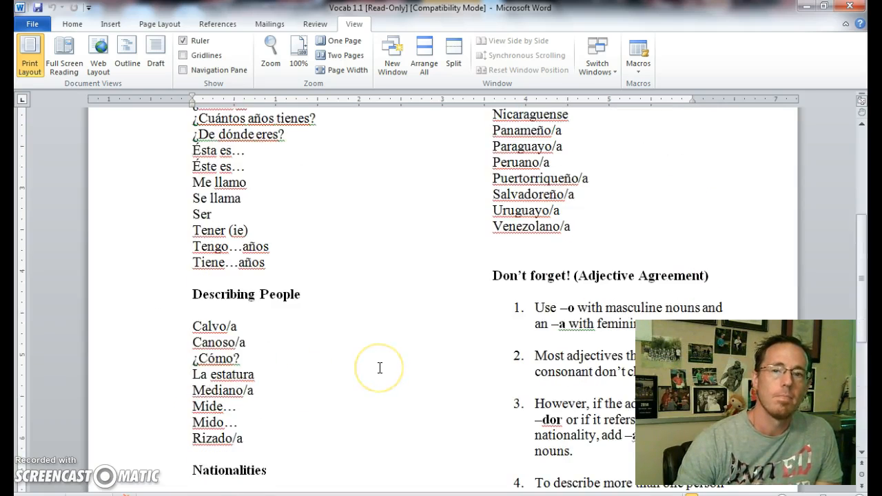
scroll(up, 3)
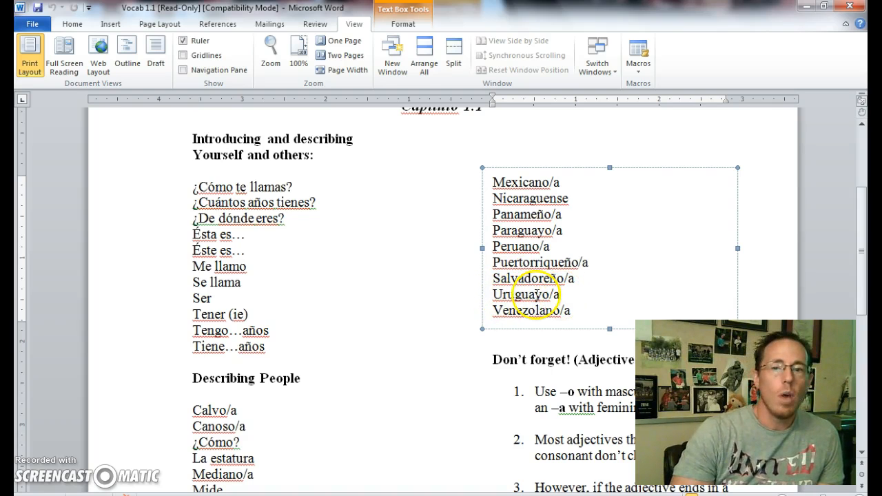
double_click(521, 310)
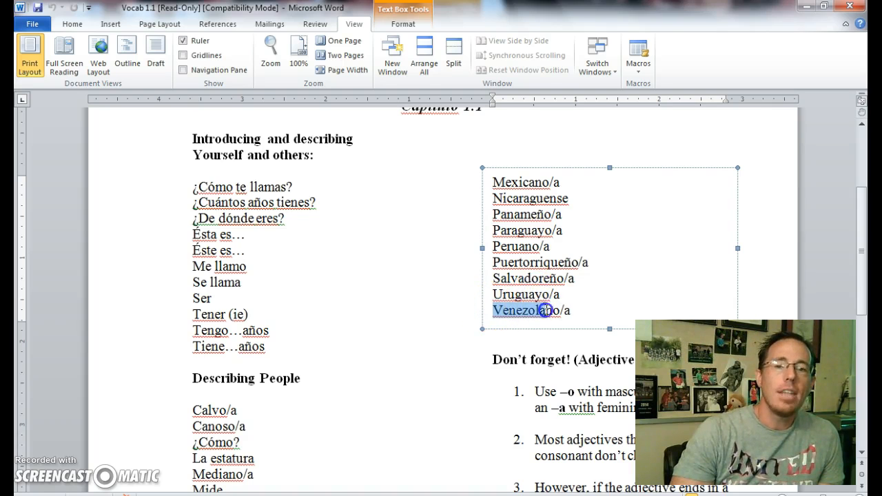
click(531, 310)
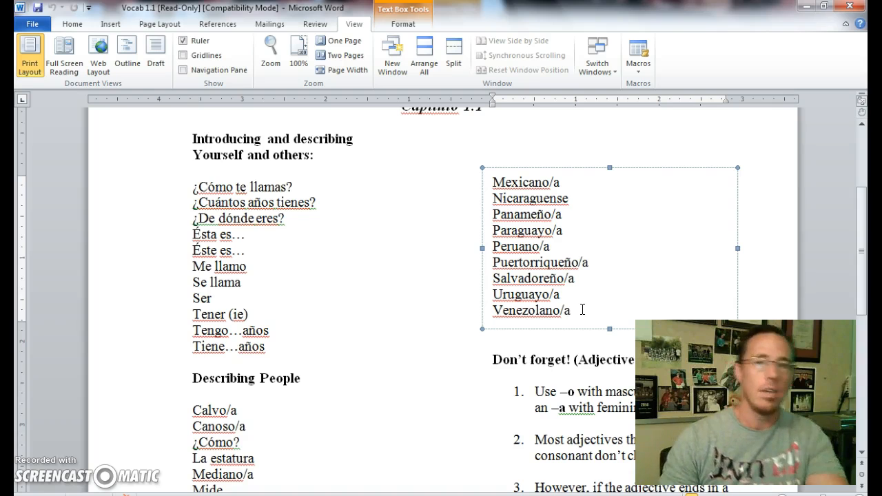
scroll(down, 3)
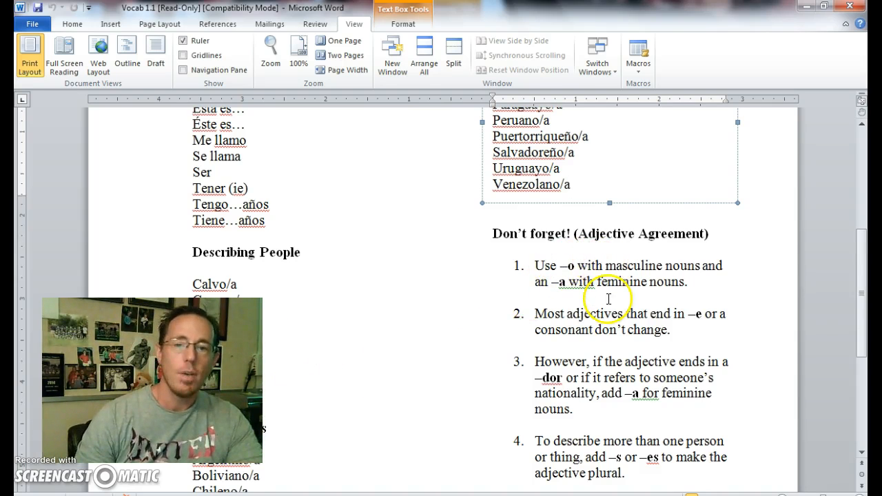
scroll(down, 3)
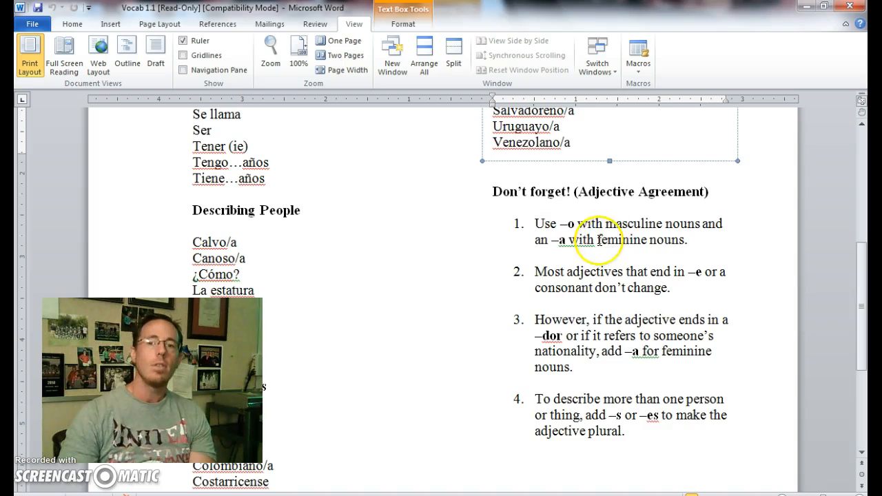
click(563, 226)
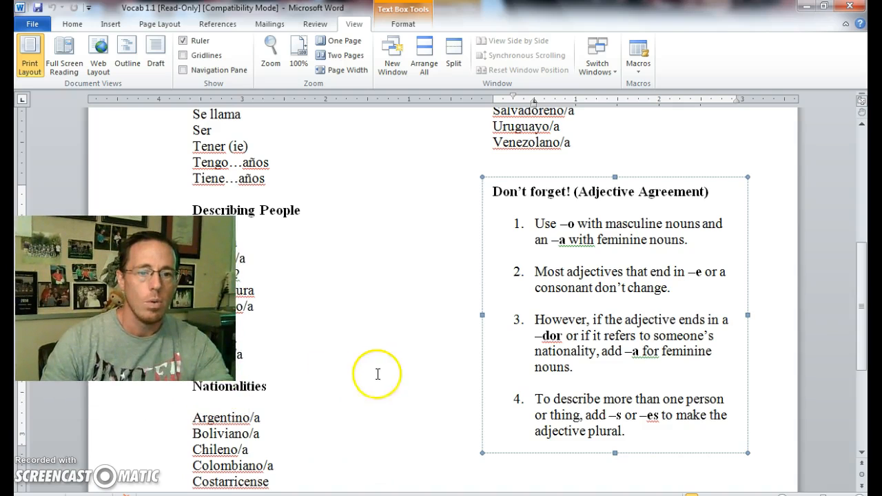
scroll(down, 3)
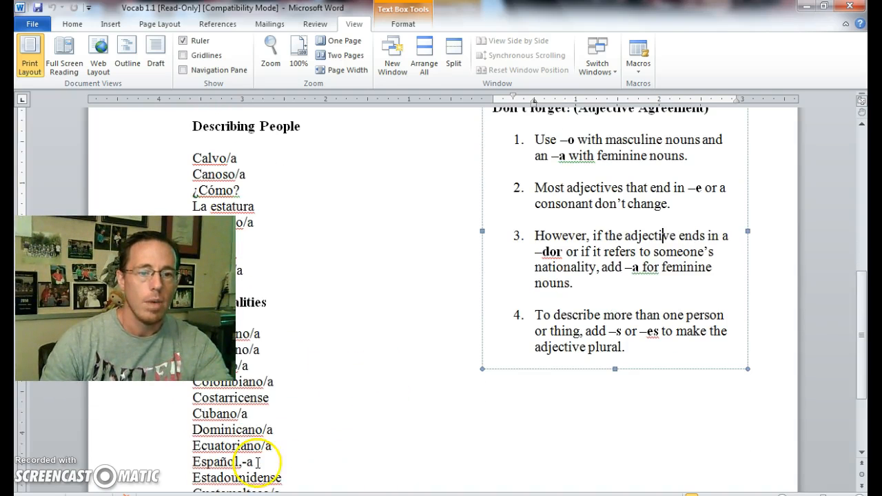
click(242, 446)
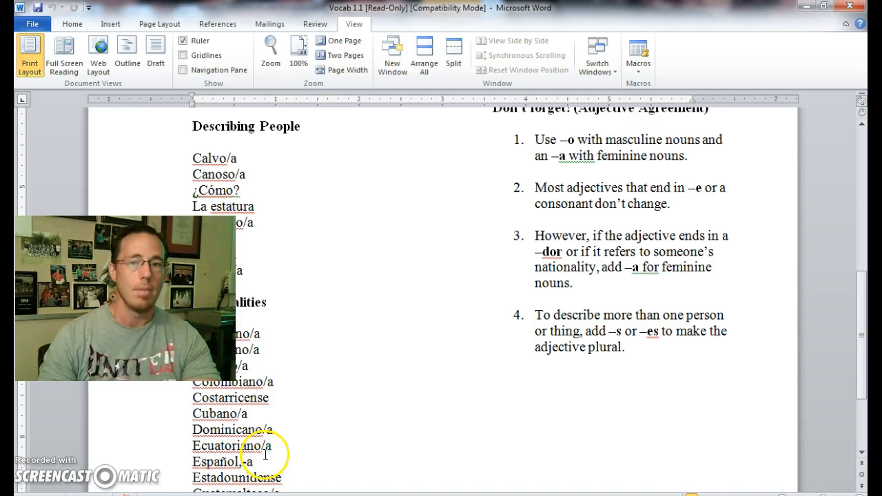
double_click(549, 252)
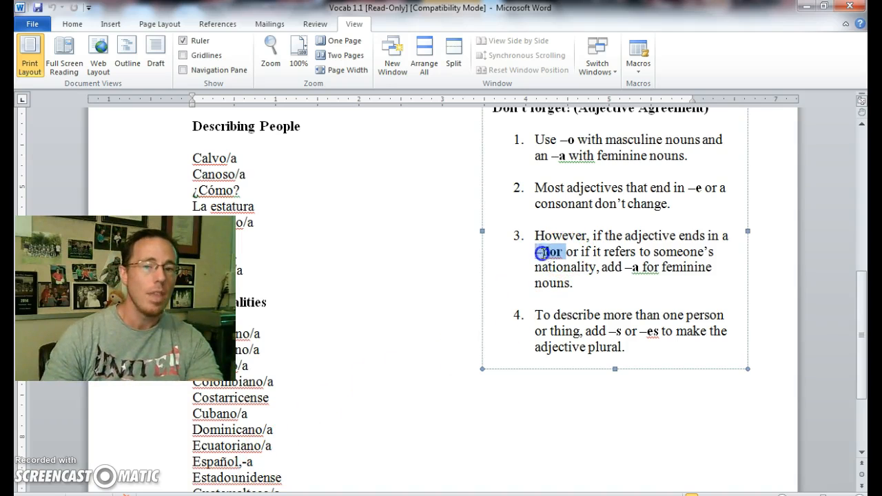
click(551, 253)
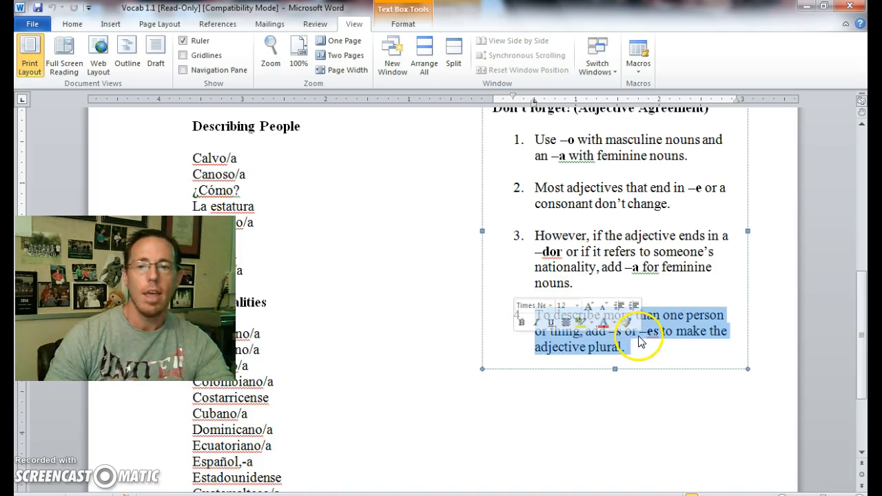
click(627, 331)
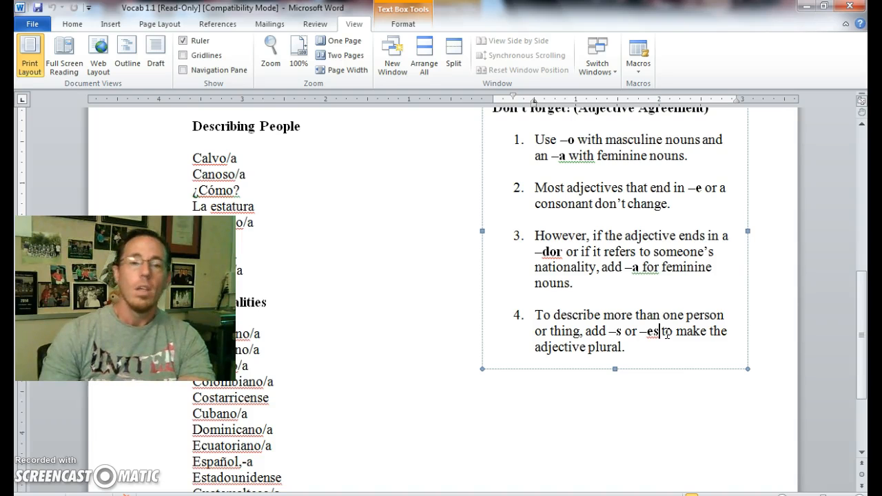
scroll(up, 3)
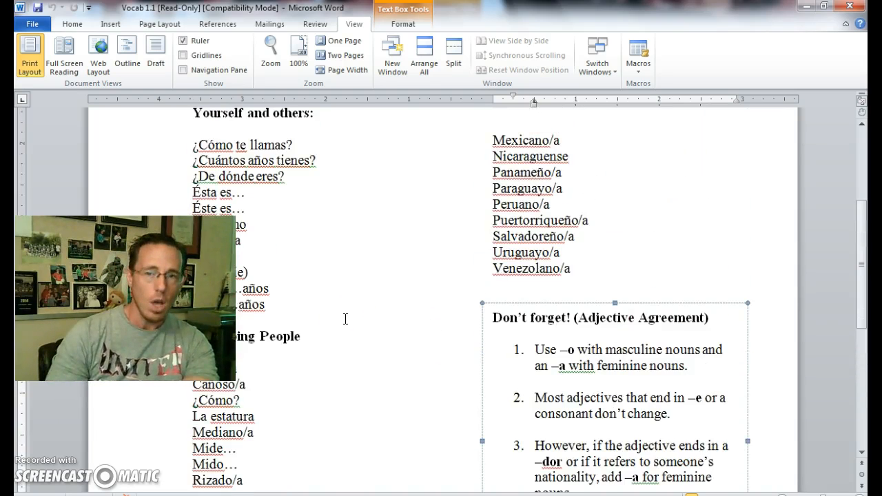
scroll(up, 3)
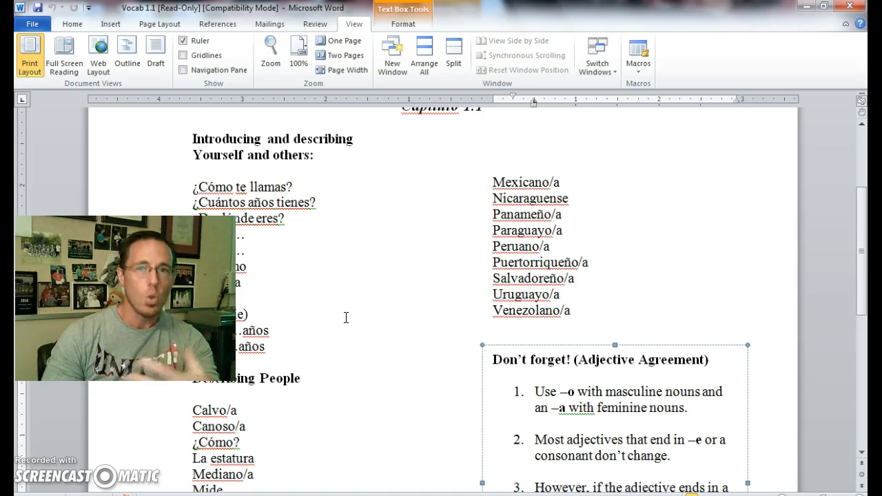
scroll(up, 3)
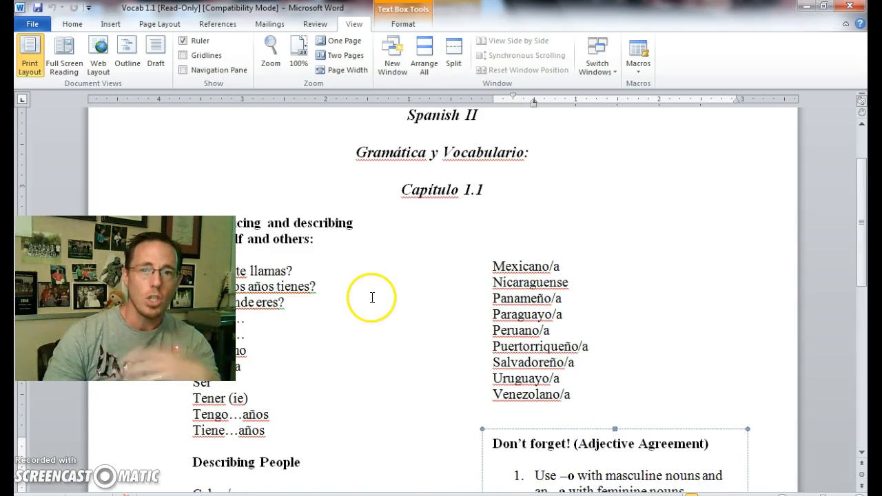